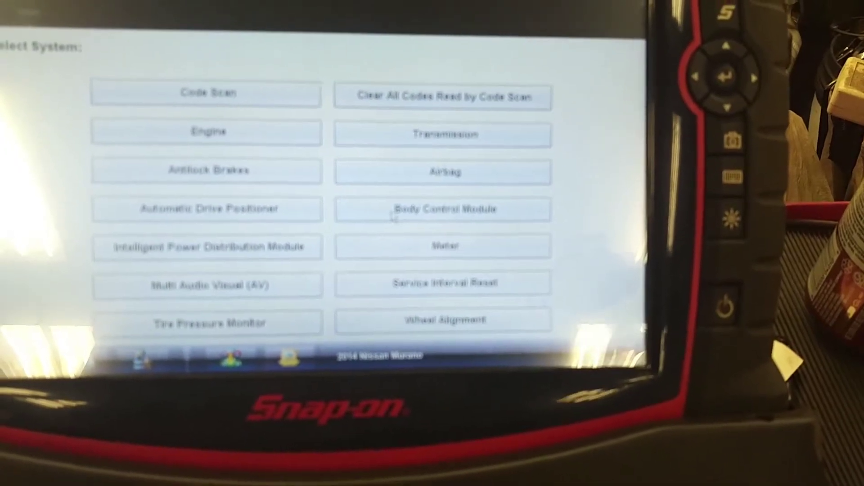
Select Body Control Module on the Select System screen to open its main menu
click(444, 209)
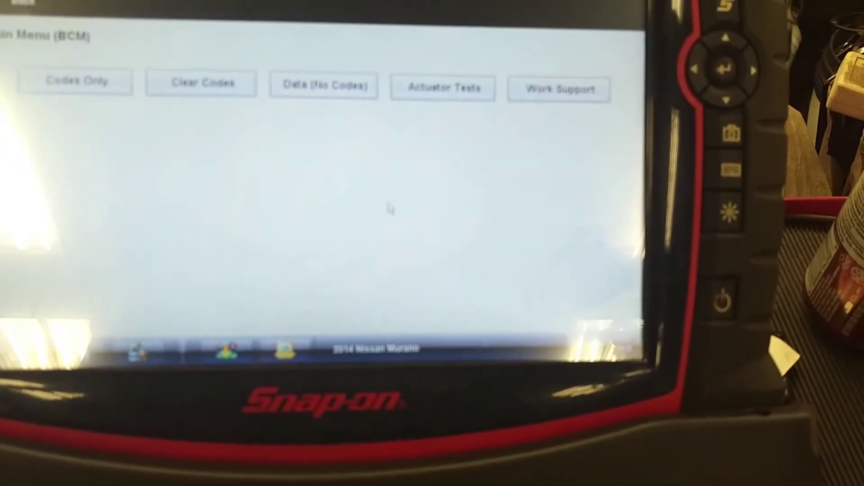